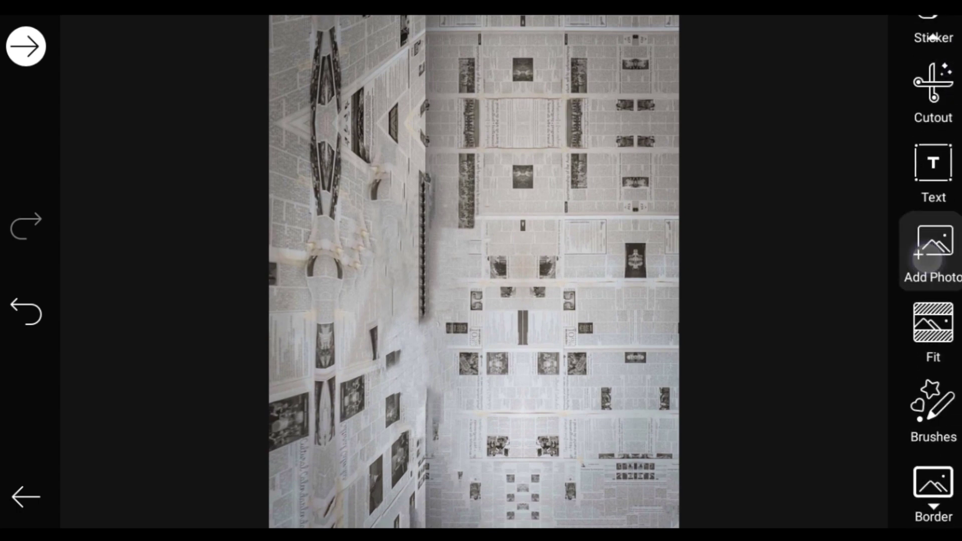
Step: Add the cut-out photo of the man in the yellow shirt over the newspaper room
left_click(932, 254)
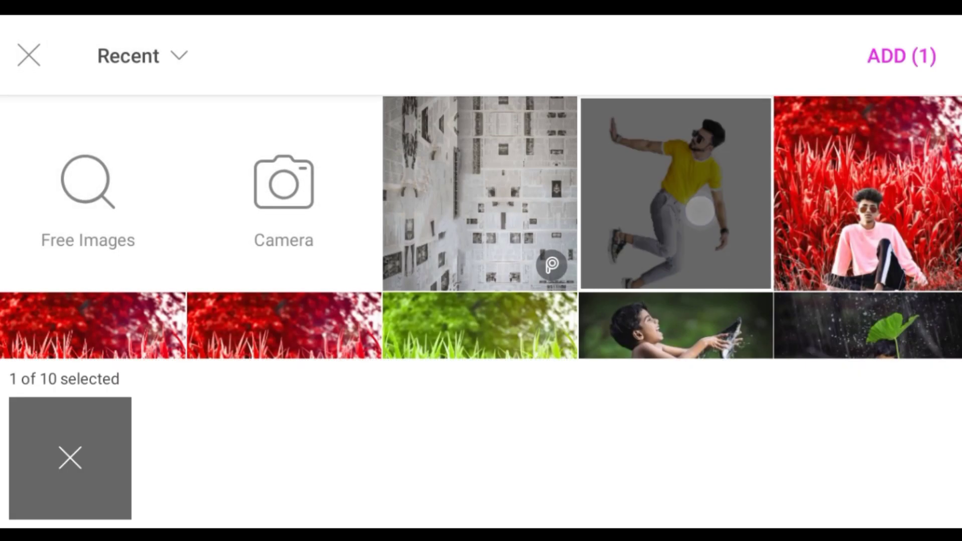
left_click(901, 56)
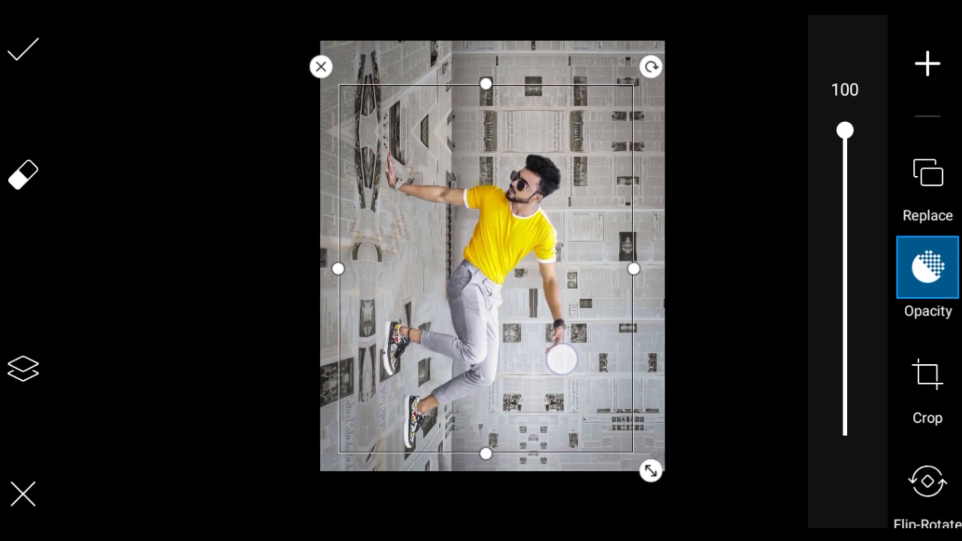
Step: Confirm the man's placement in the room and bring up the editing tools collection
left_click(23, 49)
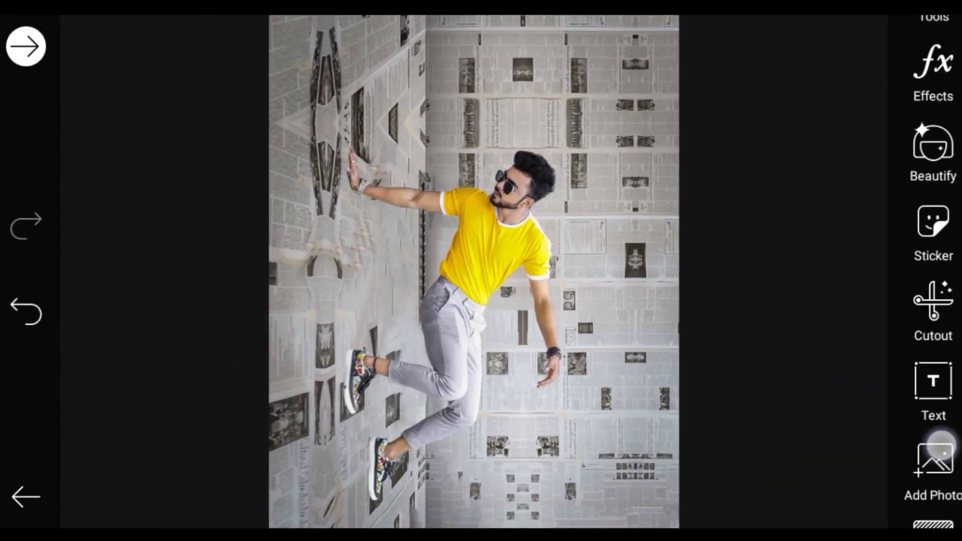
left_click(934, 141)
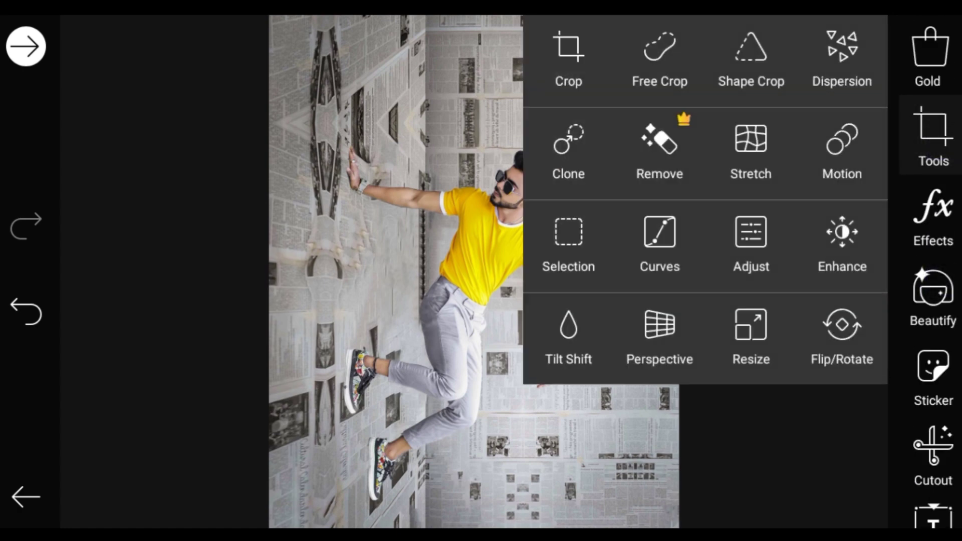
Step: In Adjust, set Saturation to 22 and Shadows to 5 and apply
left_click(749, 244)
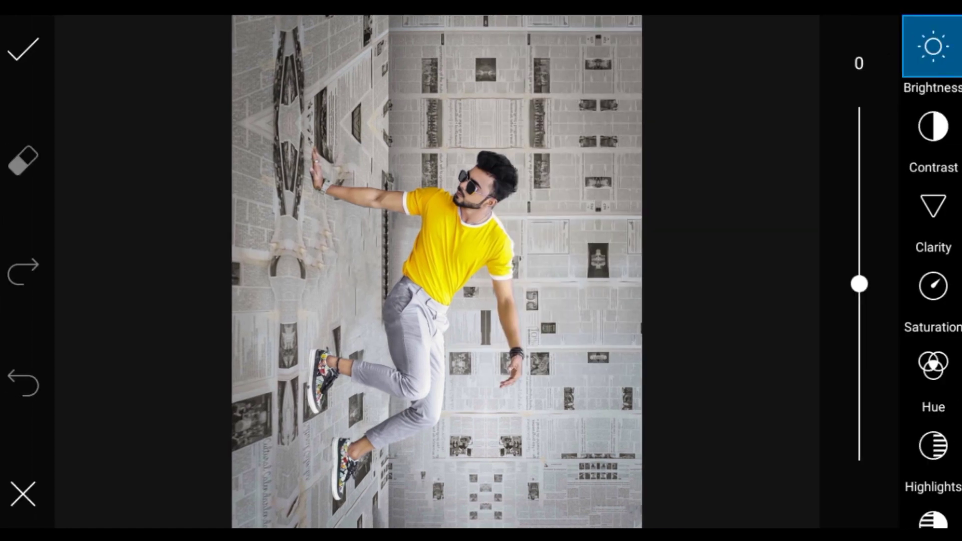
left_click(933, 129)
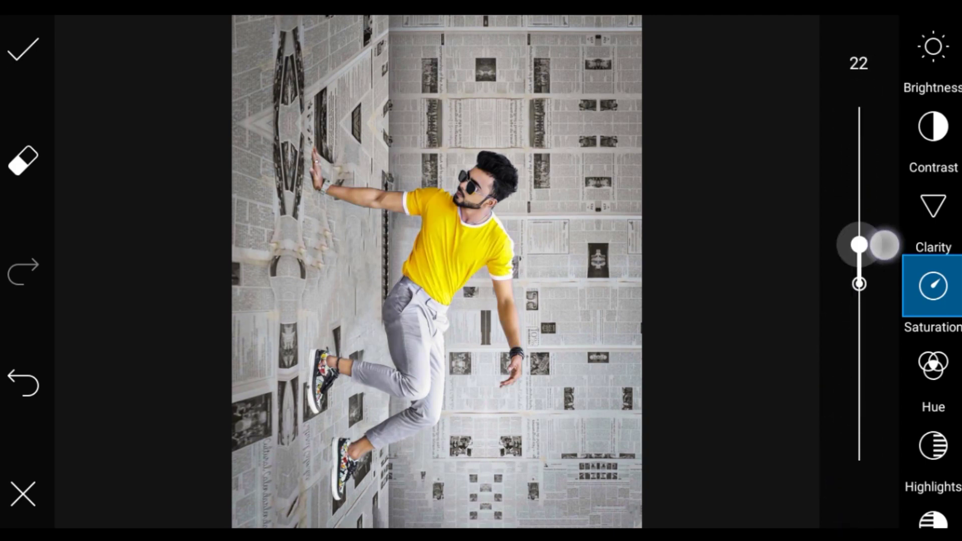
left_click(933, 446)
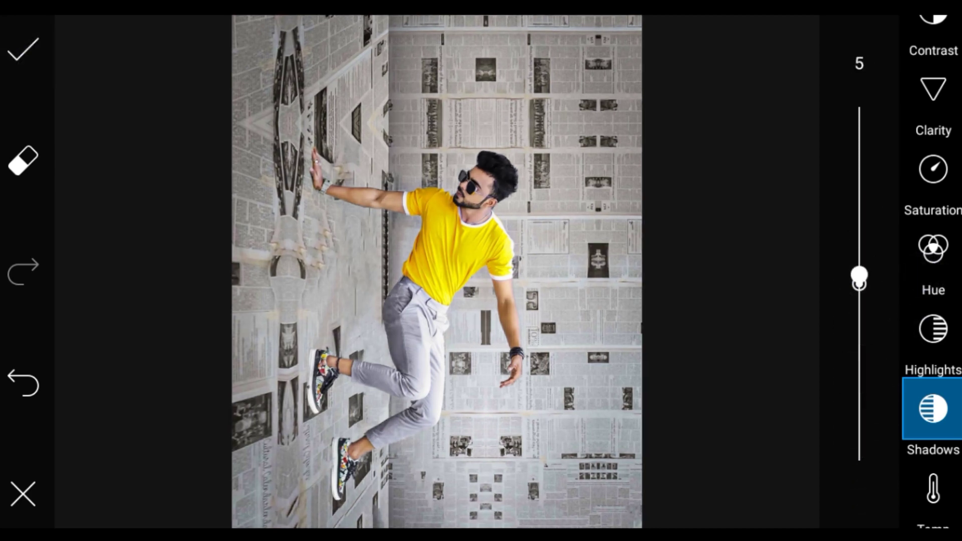
left_click(23, 49)
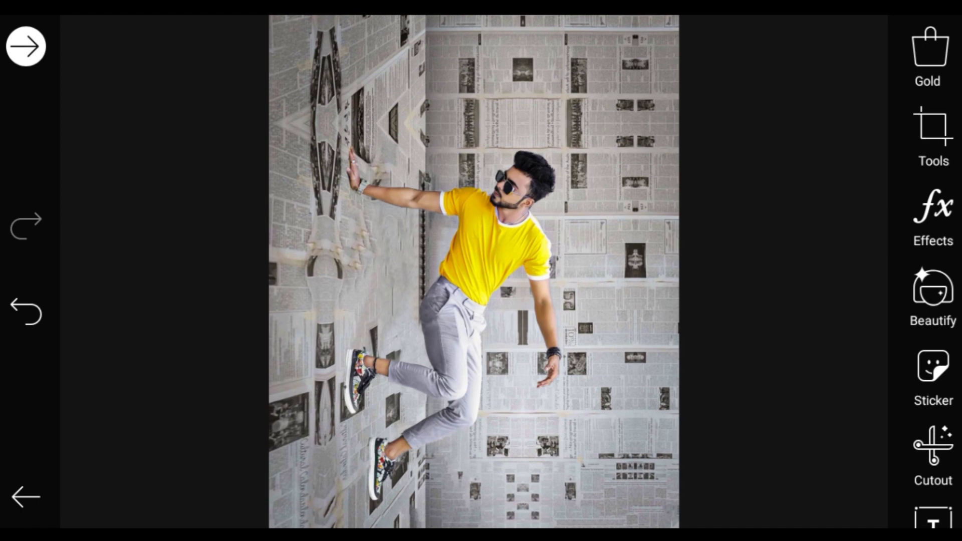
Step: Apply the artistic Fattal 2 effect with Fade at 95
left_click(933, 221)
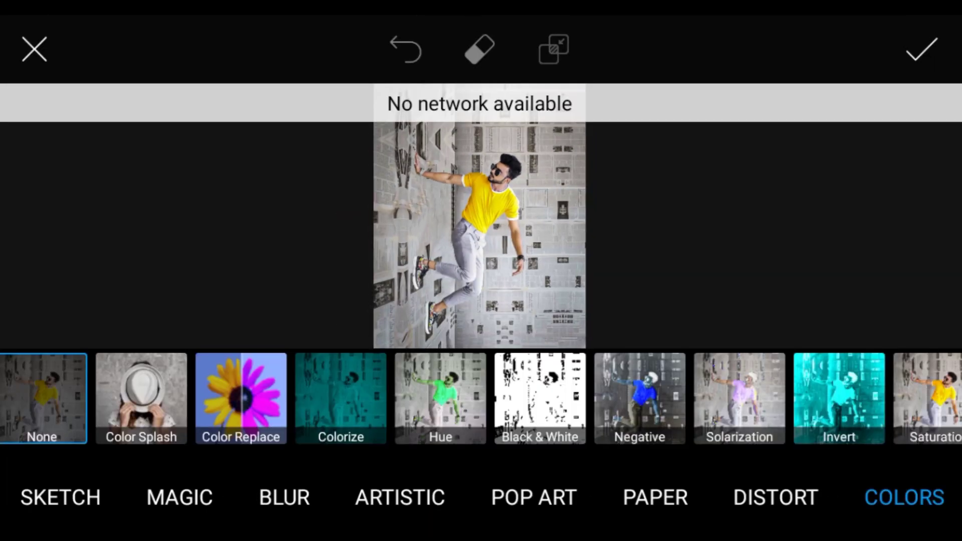
left_click(400, 499)
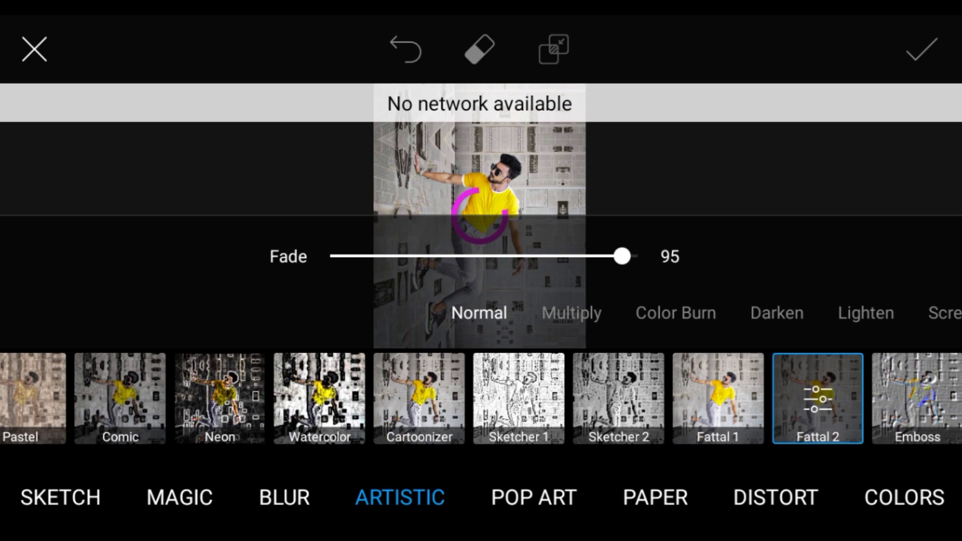
left_click(922, 48)
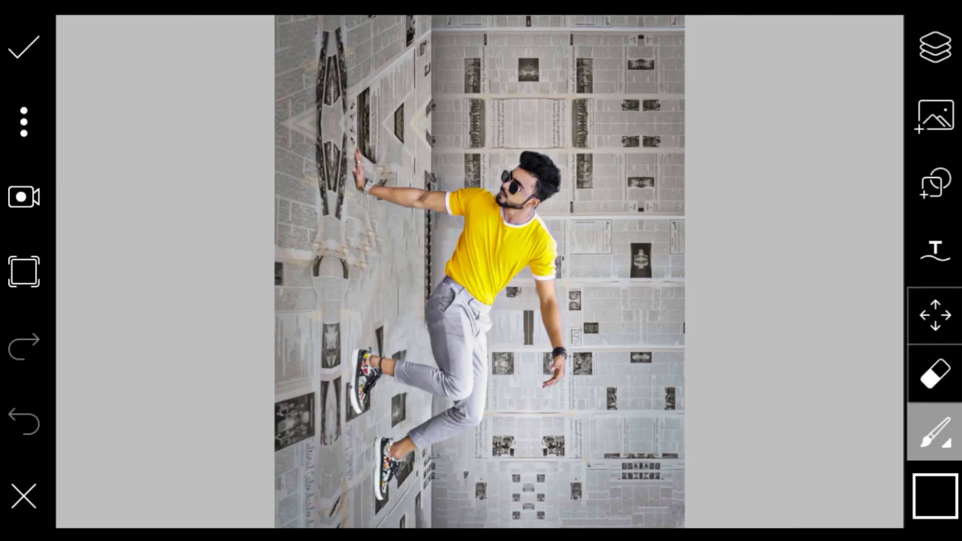
Step: Select an empty layer and paint a black shadow on the wall beside the man's legs
left_click(648, 53)
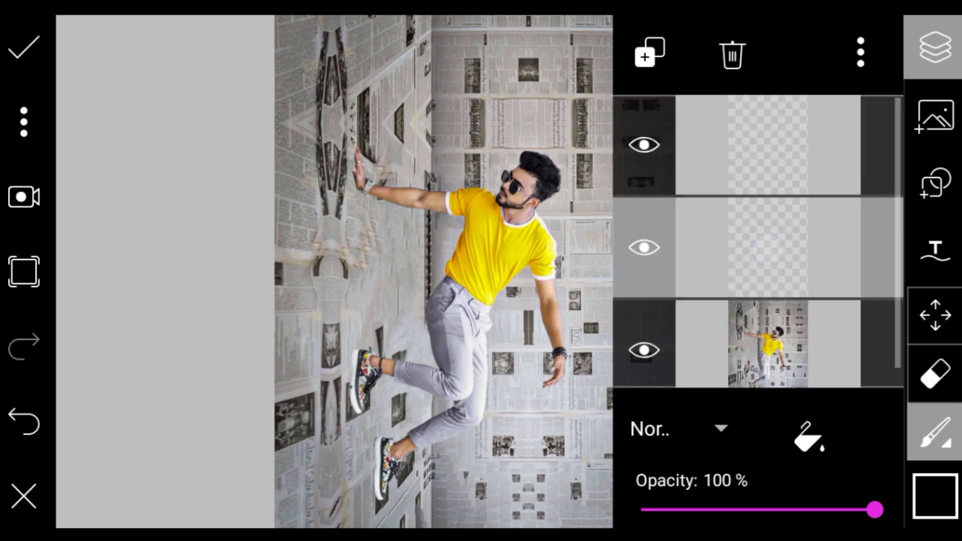
left_click(934, 497)
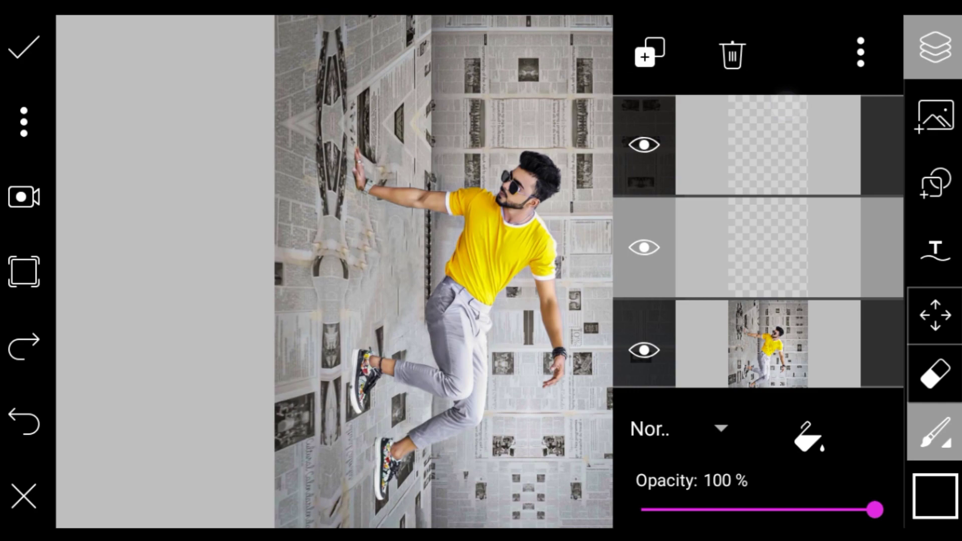
left_click(934, 431)
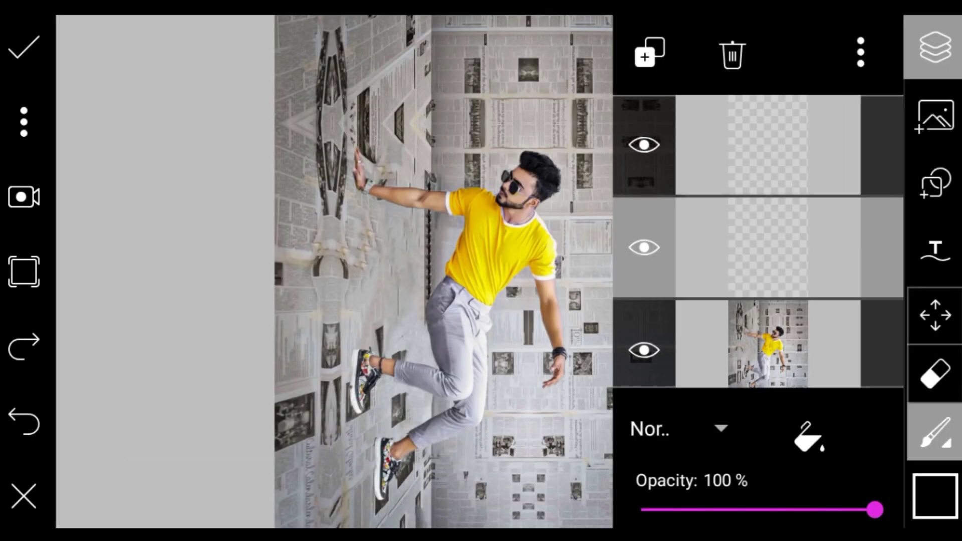
left_click(935, 47)
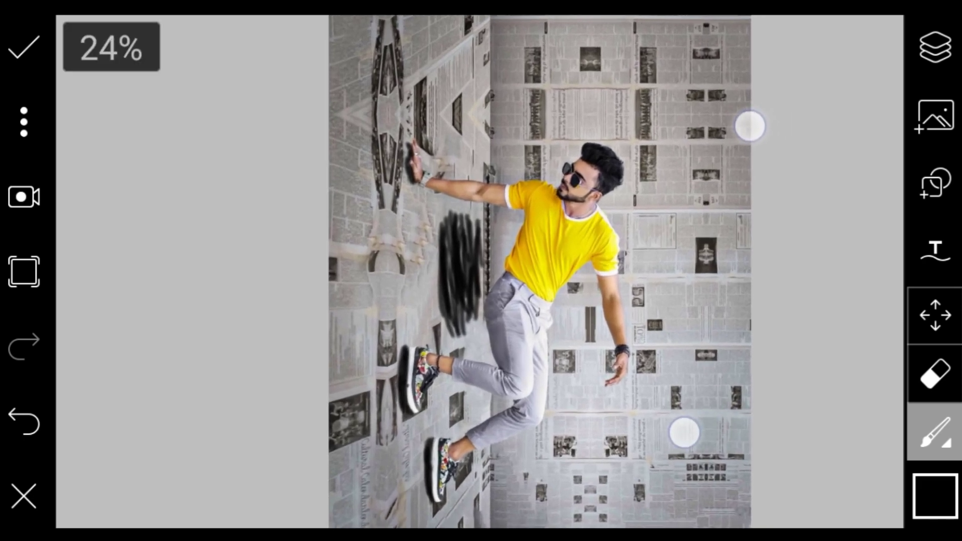
Step: Change the shadow layer's blend mode so the shadow softens into a faint grey shade
left_click(935, 49)
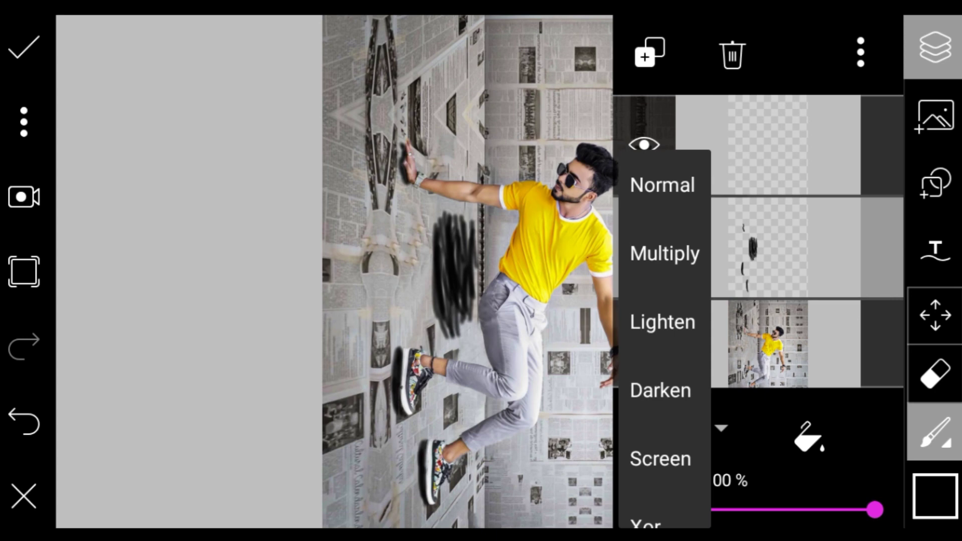
left_click(660, 390)
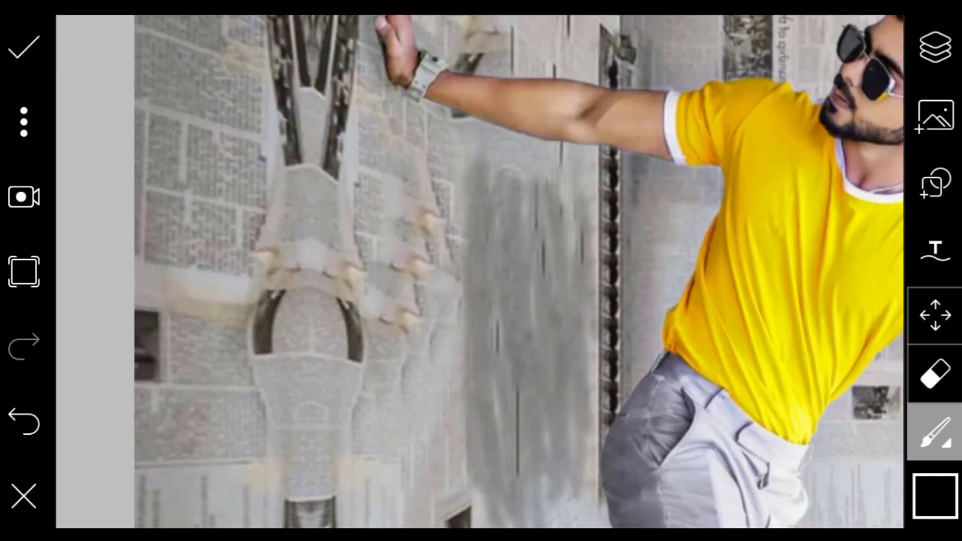
left_click(577, 356)
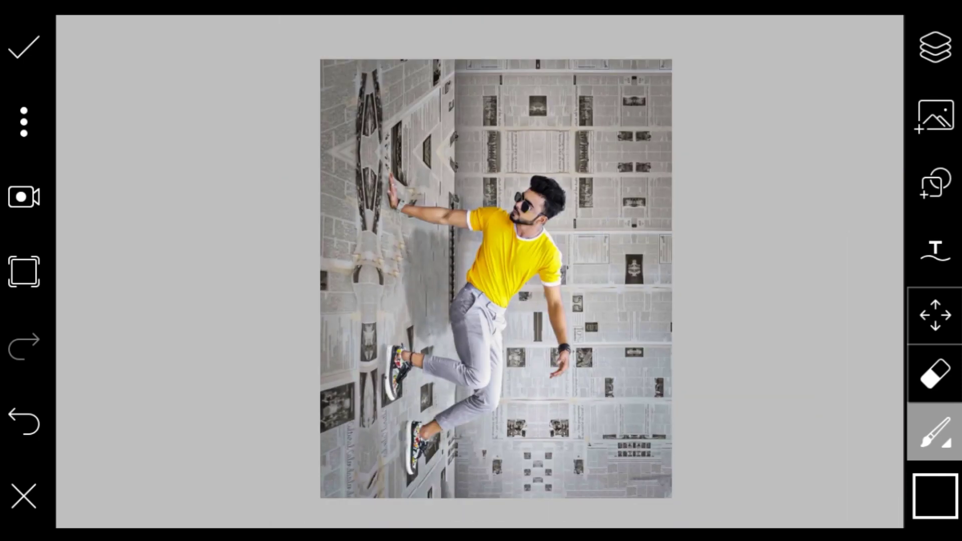
Step: Apply the painted shadow and save the finished composite as a JPG to the Pictures folder
left_click(935, 48)
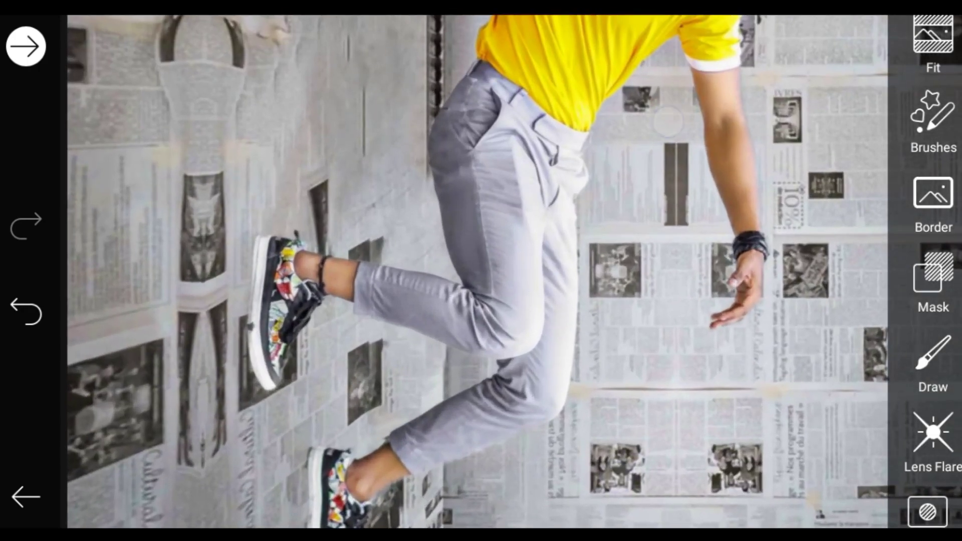
left_click(933, 40)
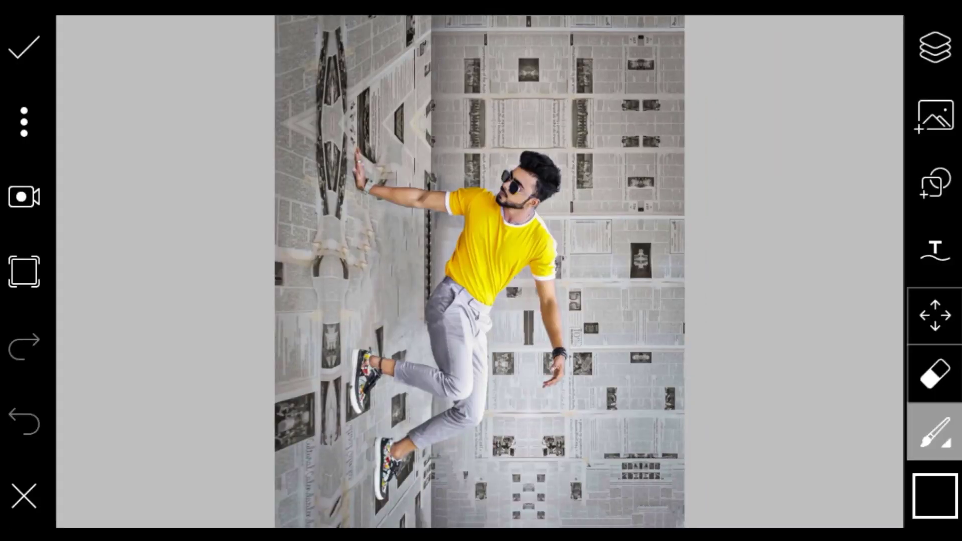
left_click(23, 48)
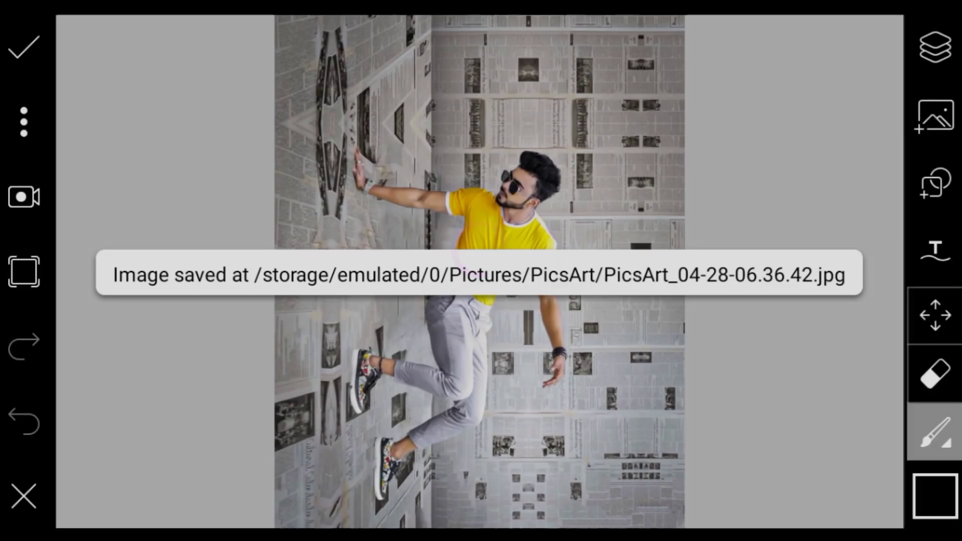